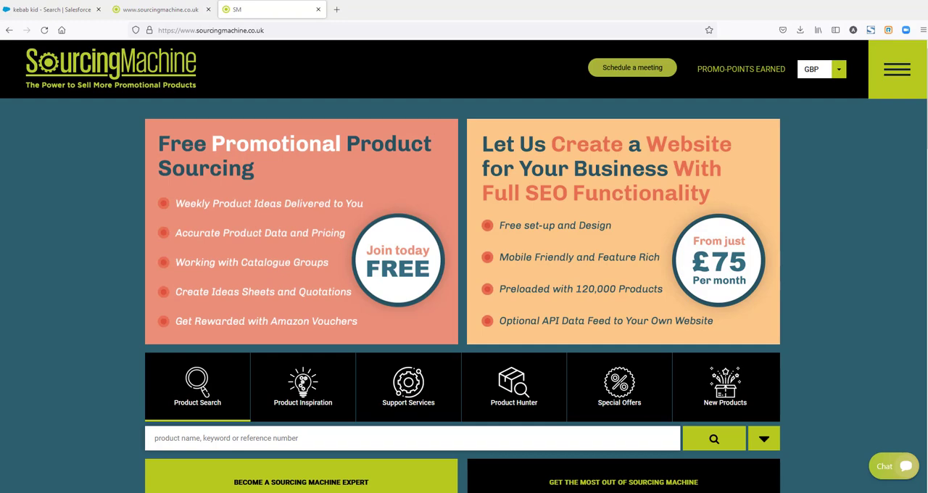
Step: Navigate via Industry Reports to Today's Most Popular Products report
{"action": "left_click", "coordinate": [896, 70]}
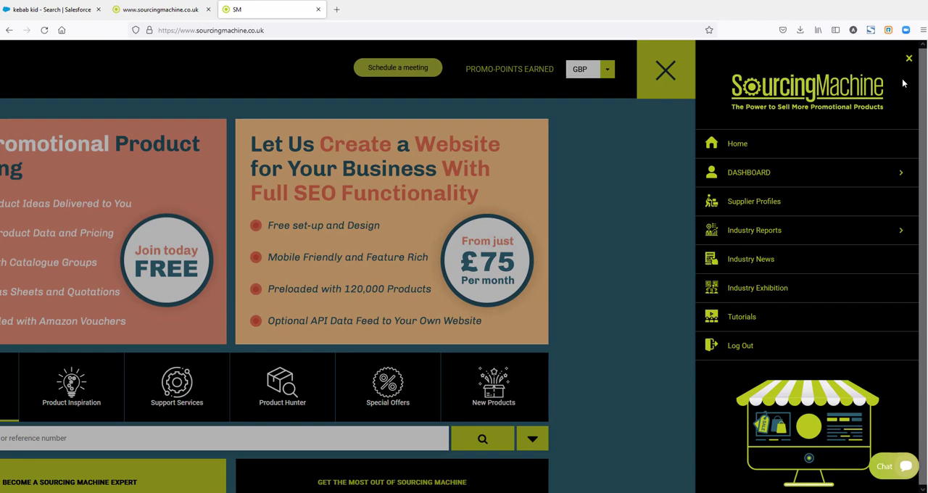
{"action": "left_click", "coordinate": [753, 229]}
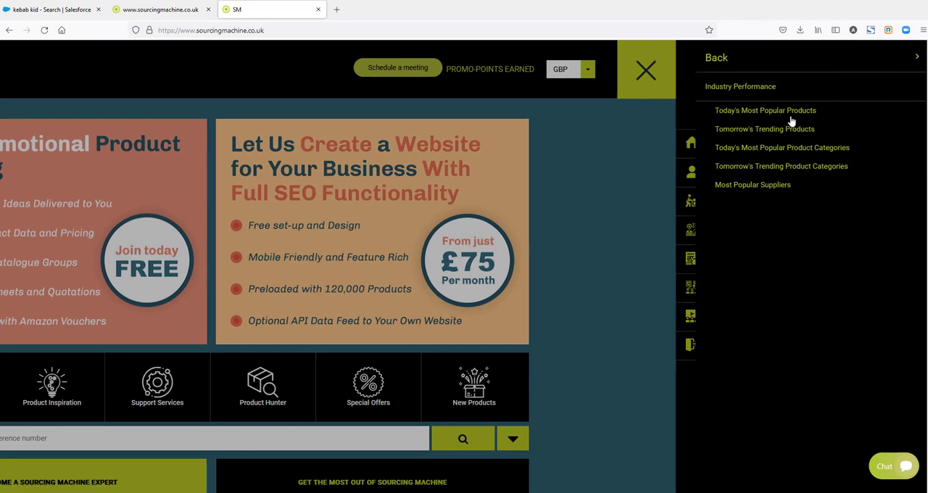
{"action": "left_click", "coordinate": [766, 110]}
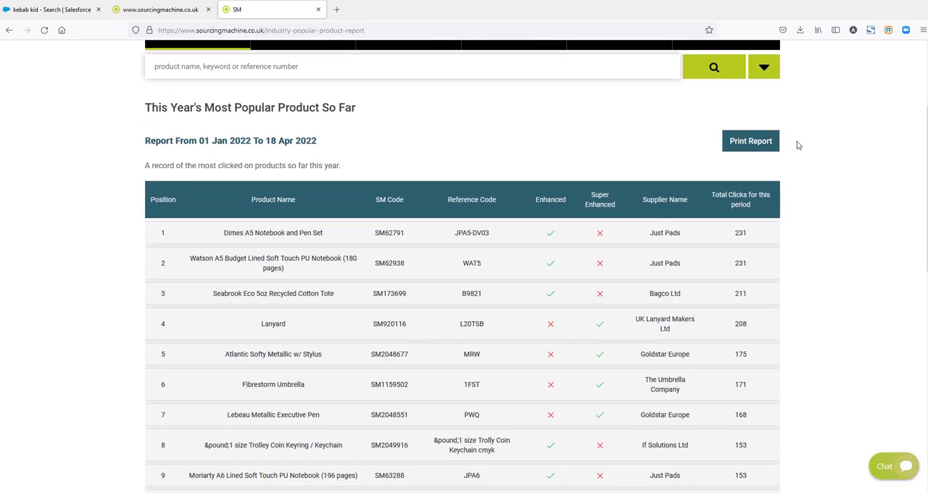
Step: Scroll down through the report table to view products ranked 1–20 of 50
{"action": "scroll", "scroll_direction": "down", "scroll_amount": 3}
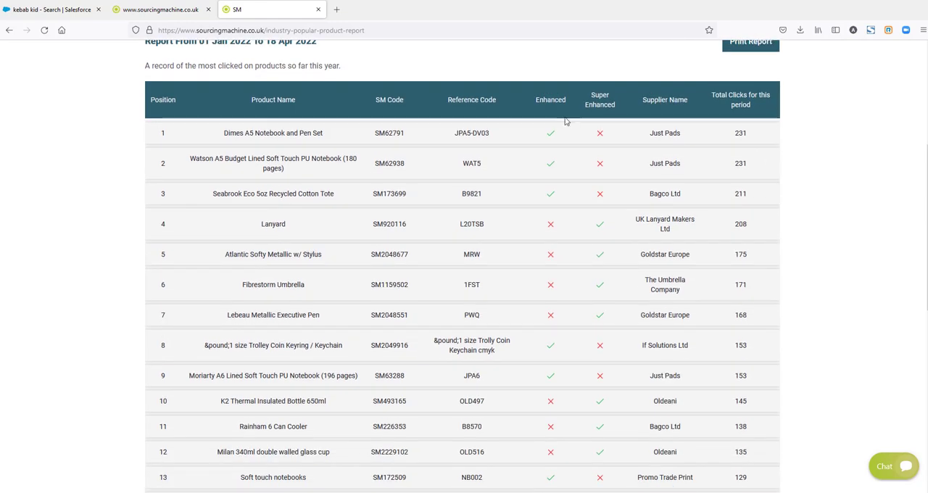
{"action": "mouse_move", "coordinate": [603, 279]}
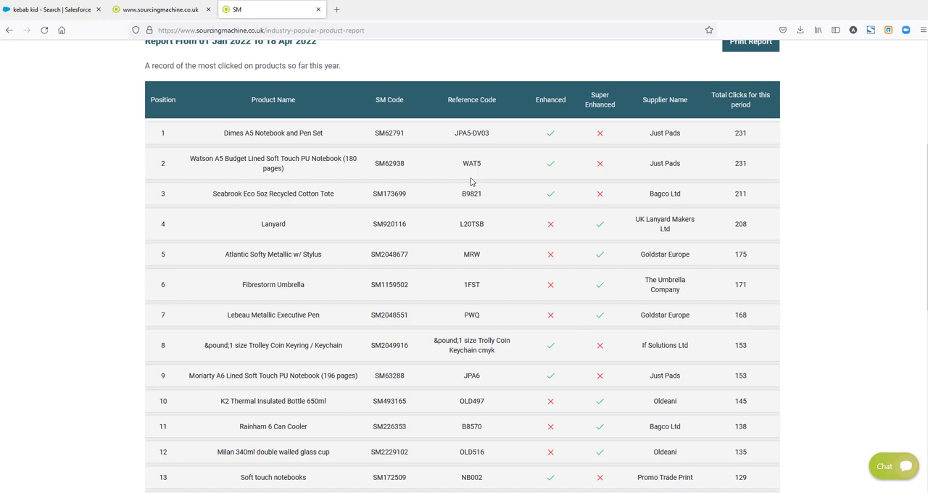
{"action": "mouse_move", "coordinate": [710, 161]}
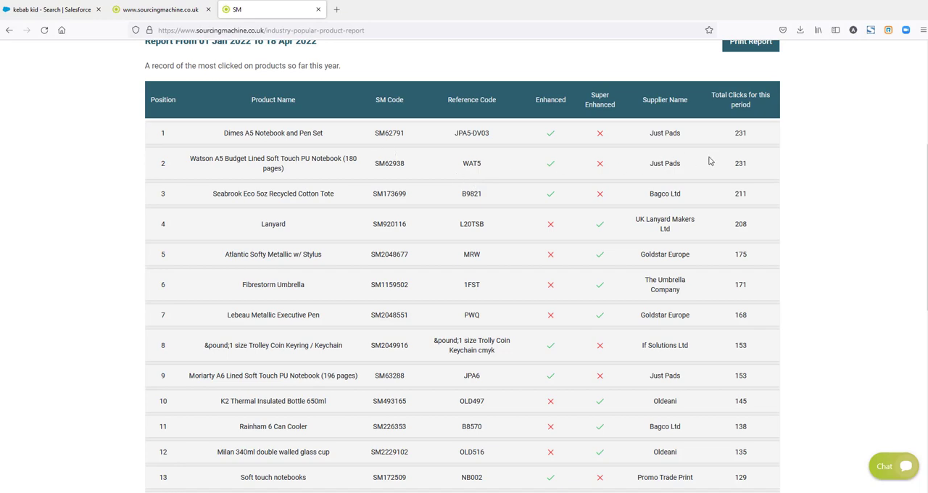
{"action": "scroll", "scroll_direction": "down", "scroll_amount": 3}
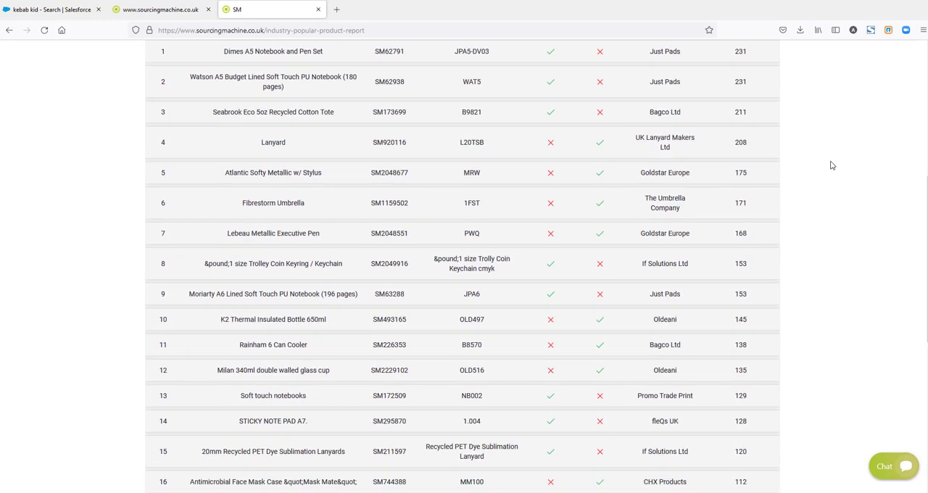
{"action": "scroll", "scroll_direction": "down", "scroll_amount": 3}
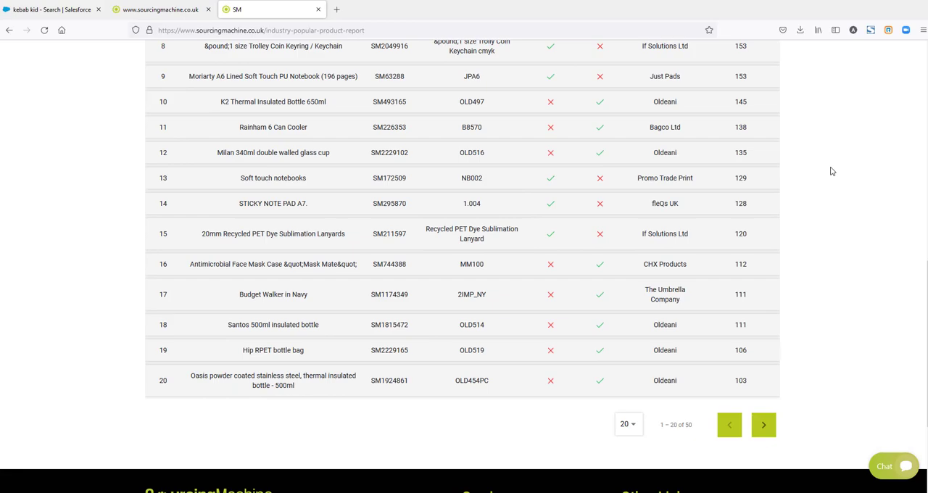